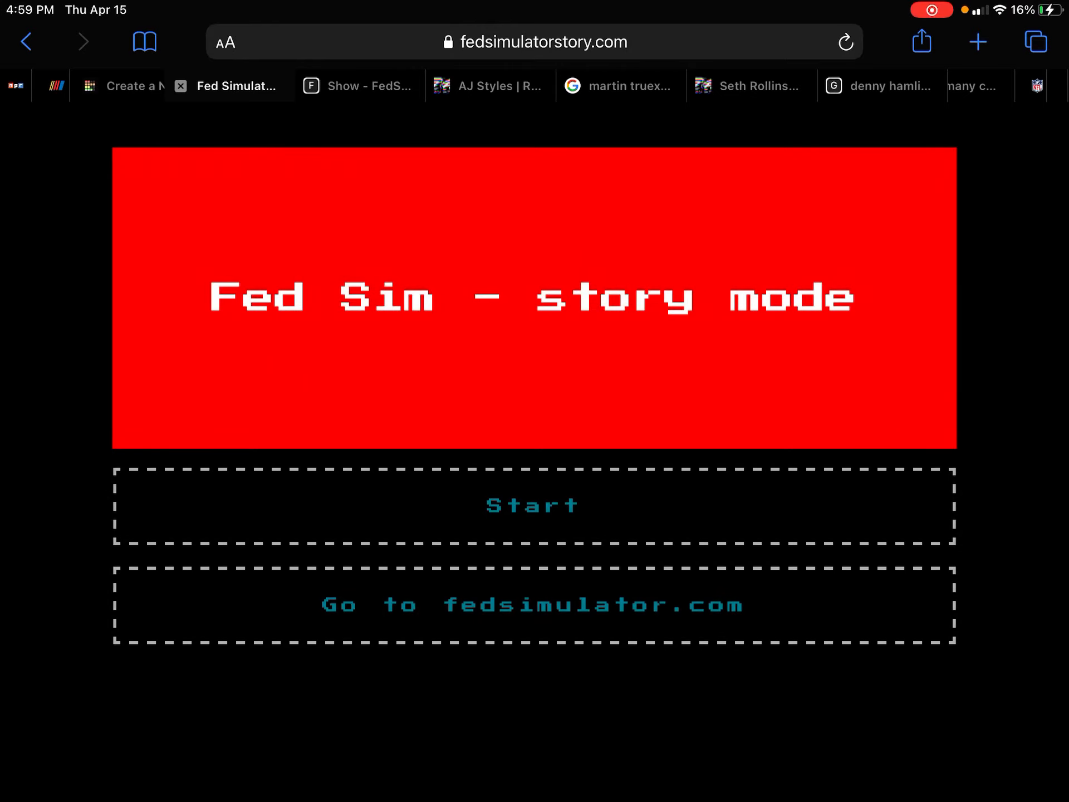
- Start the story and choose an opening move for the debut match against Sheamus
click(532, 505)
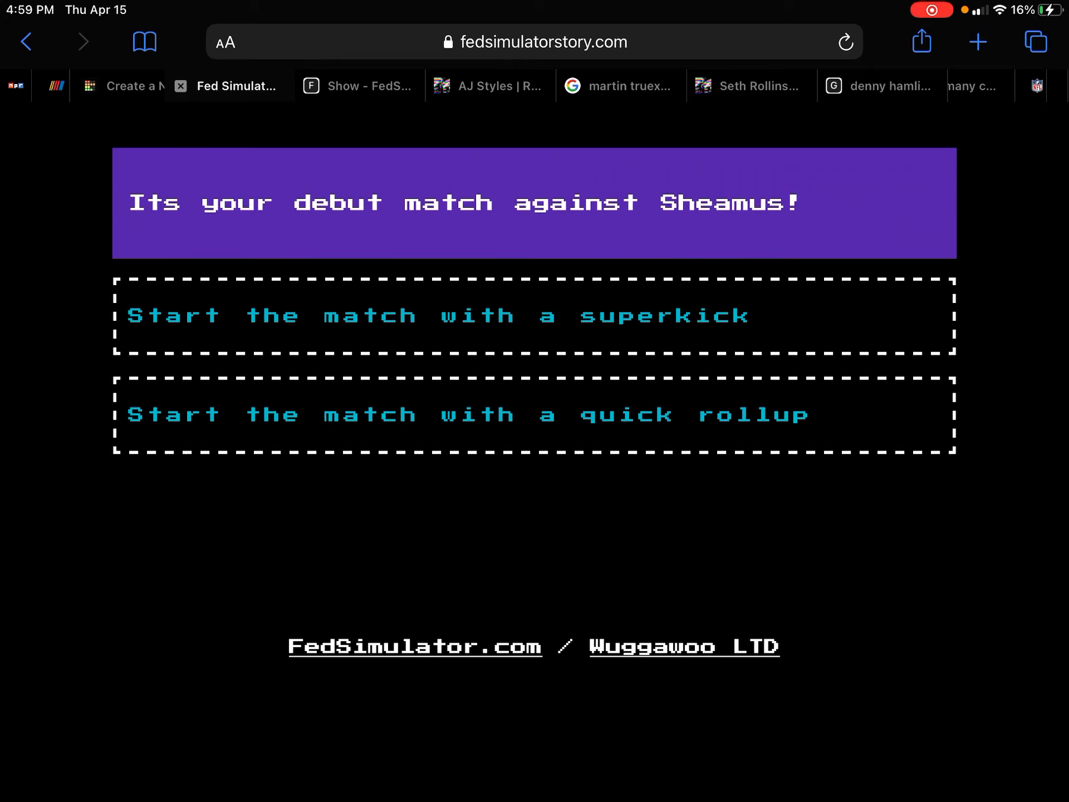
click(437, 315)
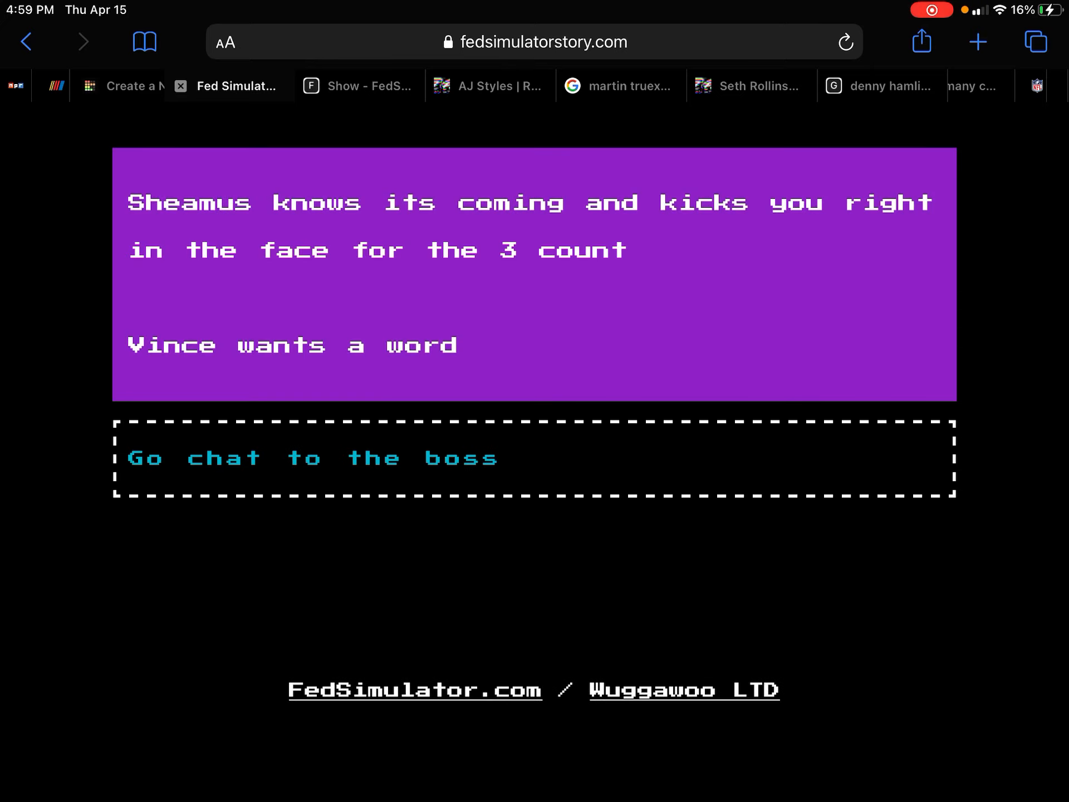